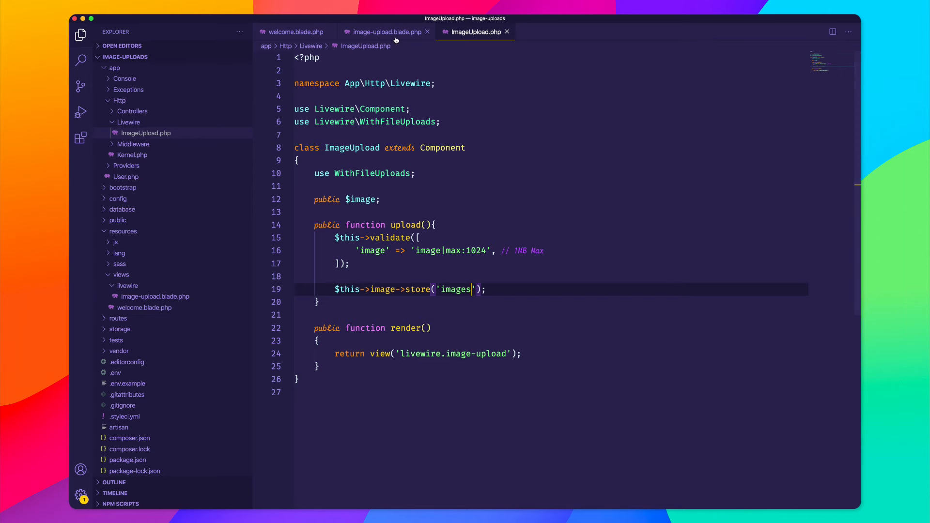
- Review the image-upload Blade view, then move to the Livewire docs in Chrome
click(387, 31)
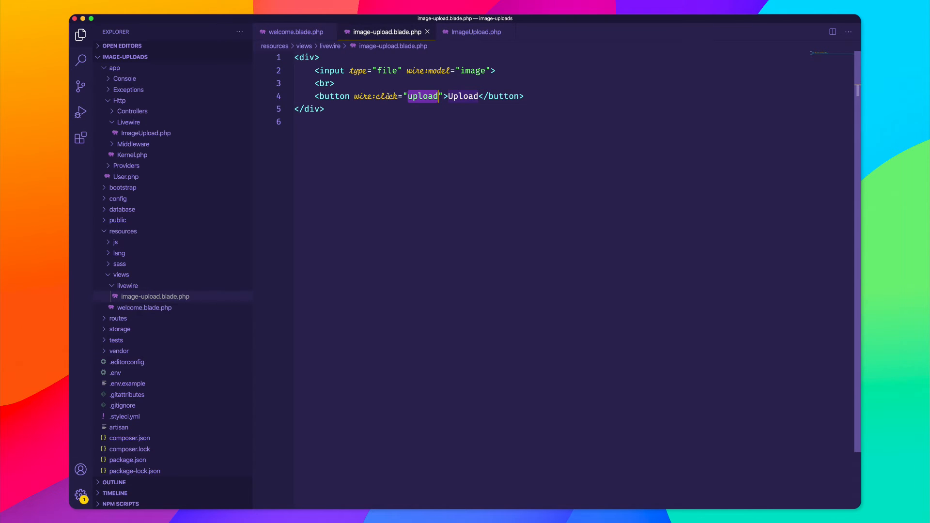
click(476, 32)
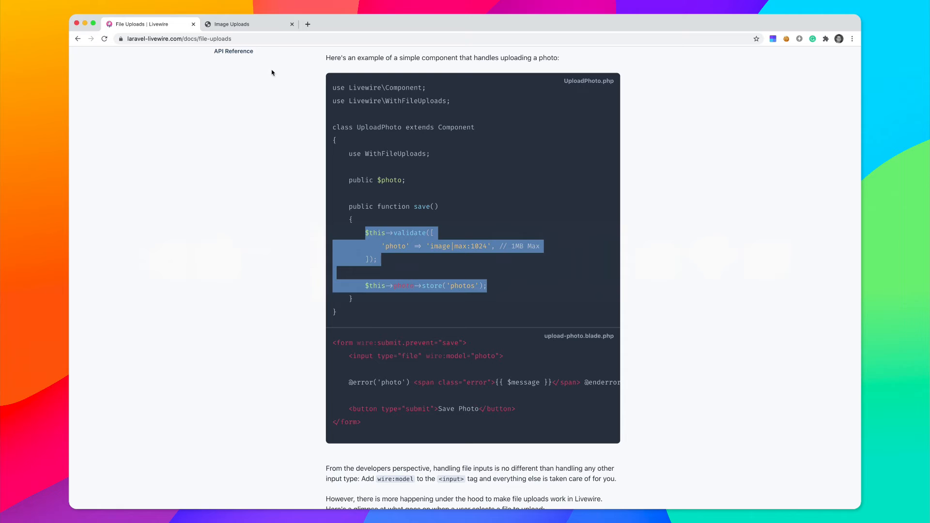
- On the Image Uploads test page, choose leo.jpg from the Desktop as the file to upload
click(244, 23)
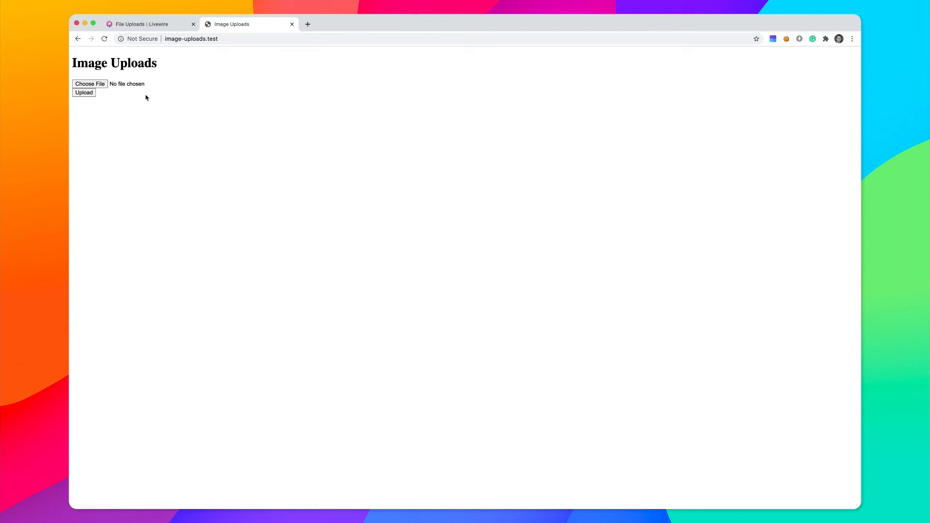
click(89, 84)
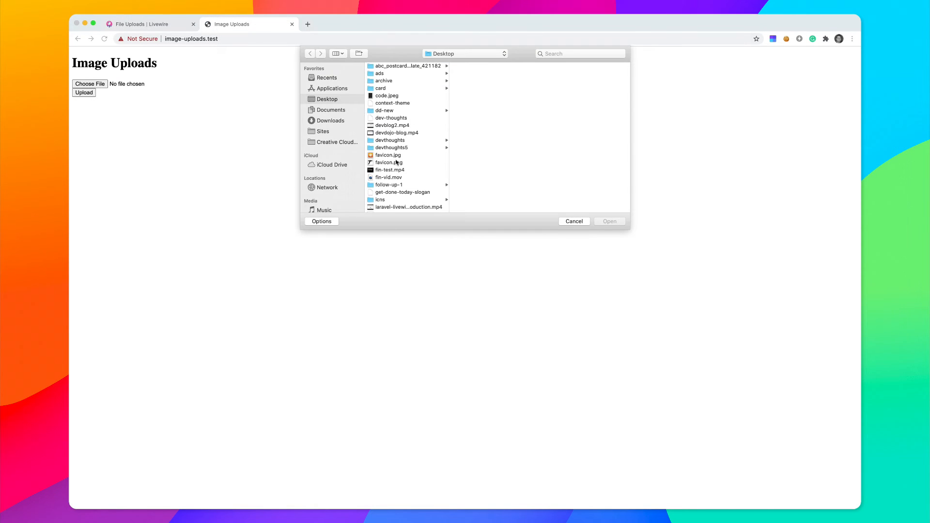
scroll(down, 3)
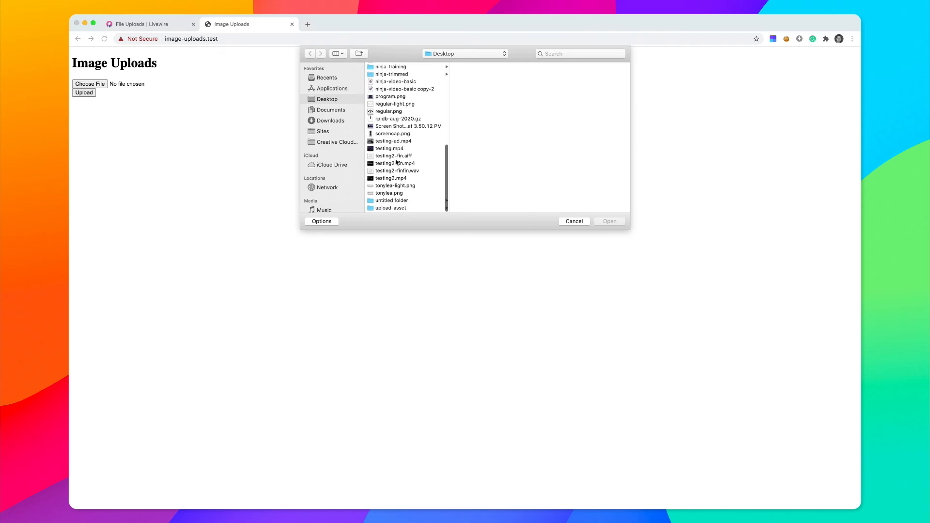
click(384, 104)
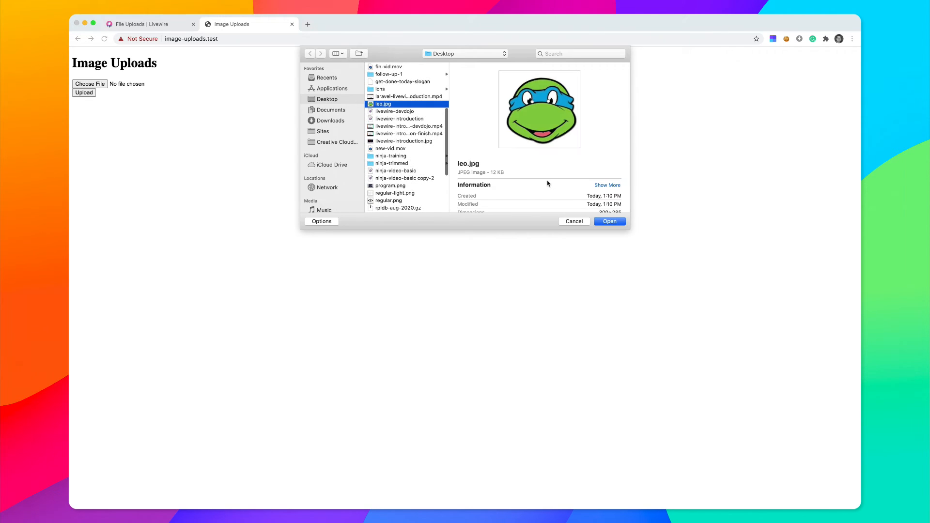
click(609, 221)
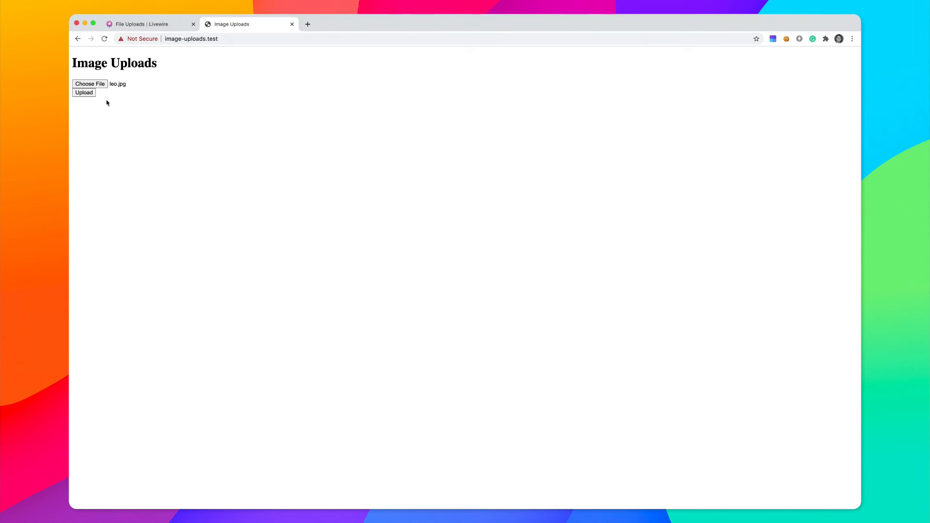
mouse_move(291, 118)
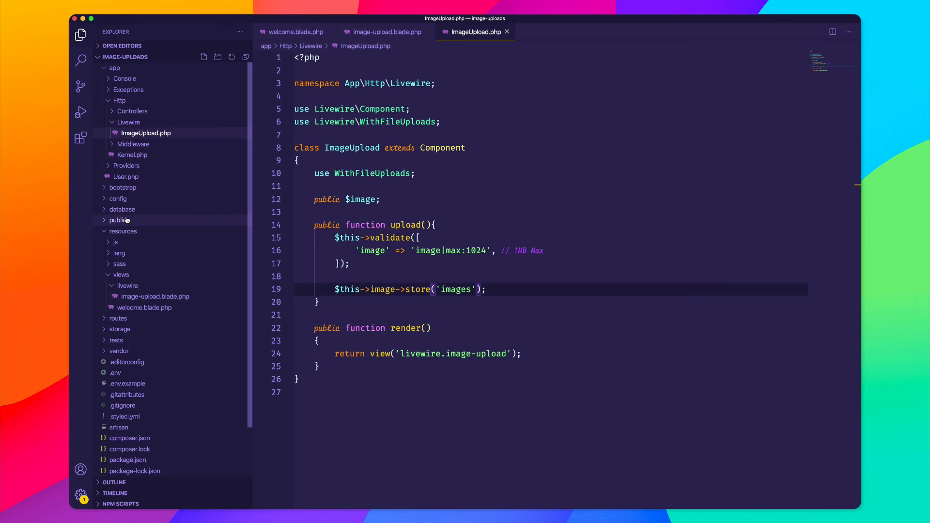
- Expand public and storage in the Explorer, open the stored uploaded jpeg, and inspect storage/app/public
click(118, 220)
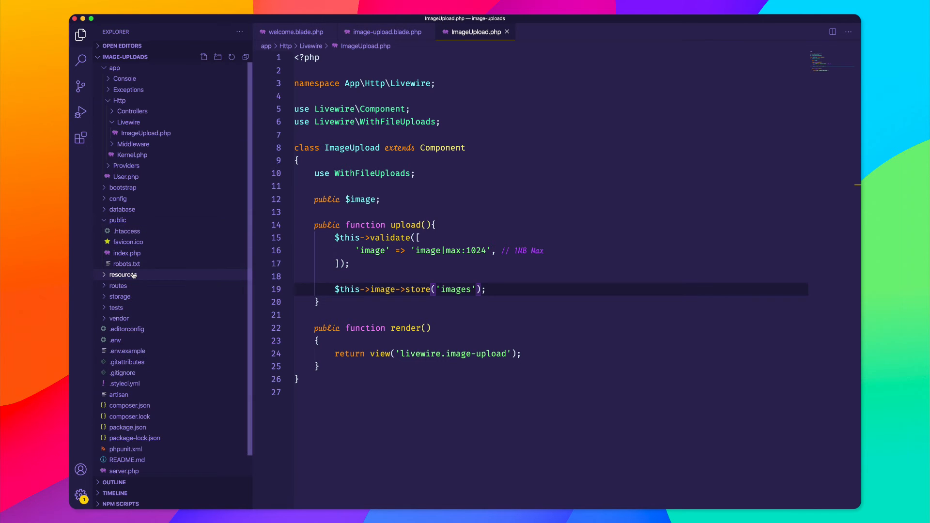
mouse_move(120, 296)
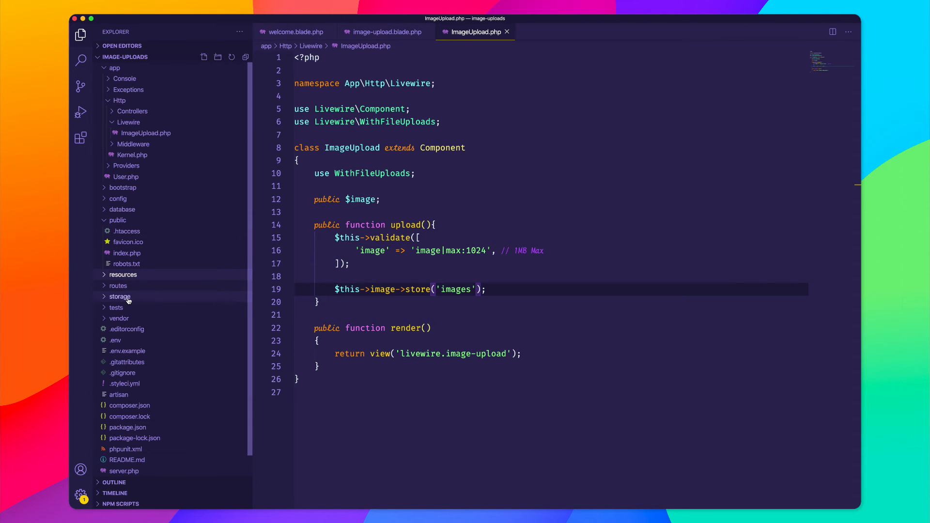
click(120, 296)
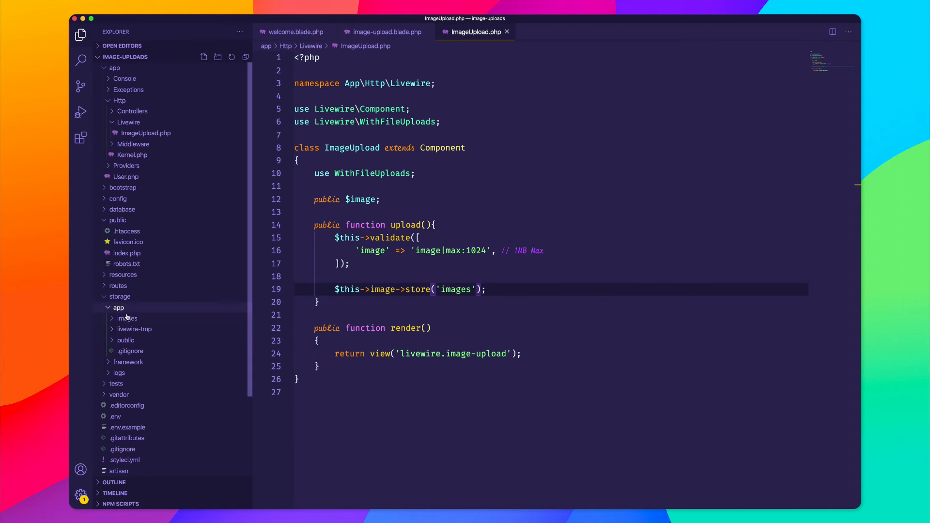
click(126, 318)
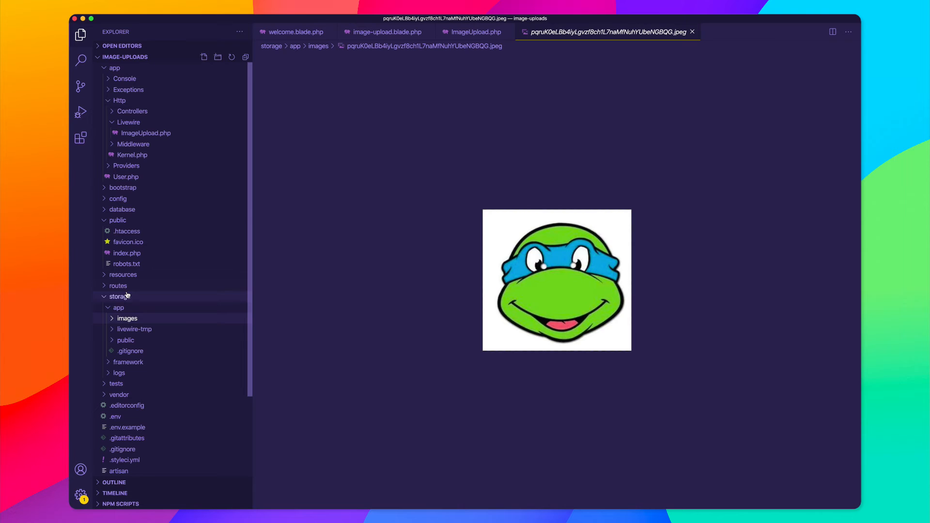
click(125, 340)
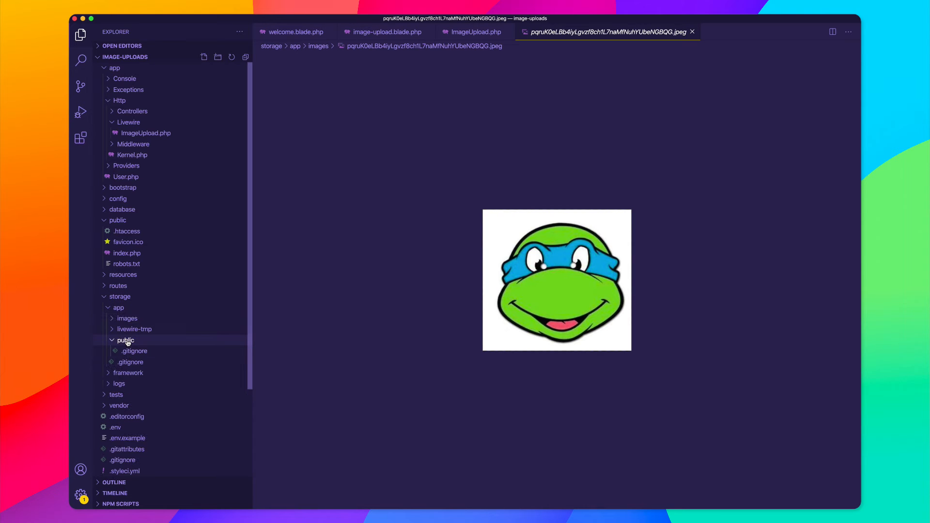
click(117, 220)
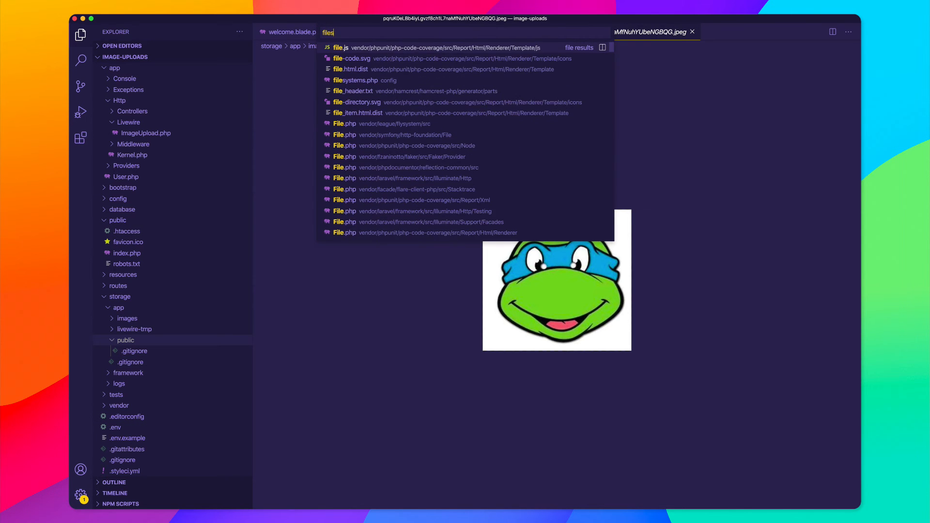
- In config/filesystems.php, scroll to the disks array and highlight the local disk definition
click(355, 81)
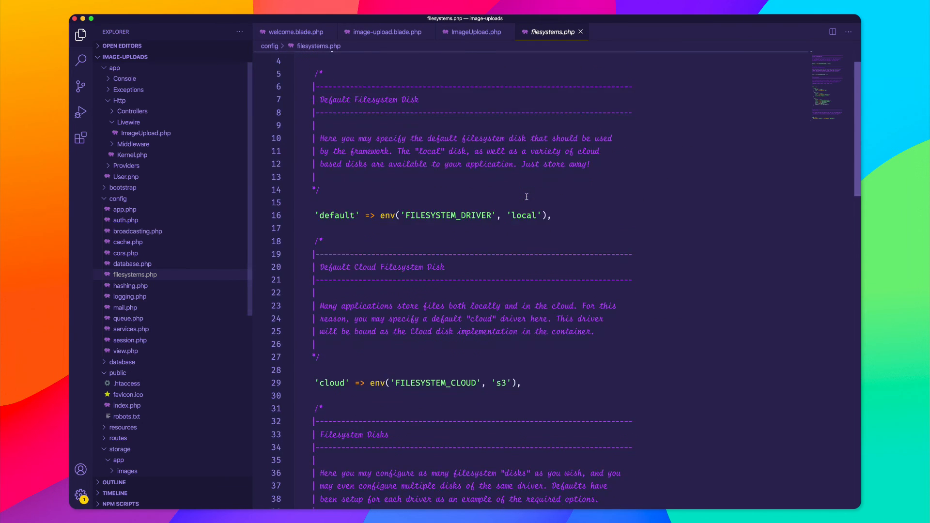
scroll(down, 3)
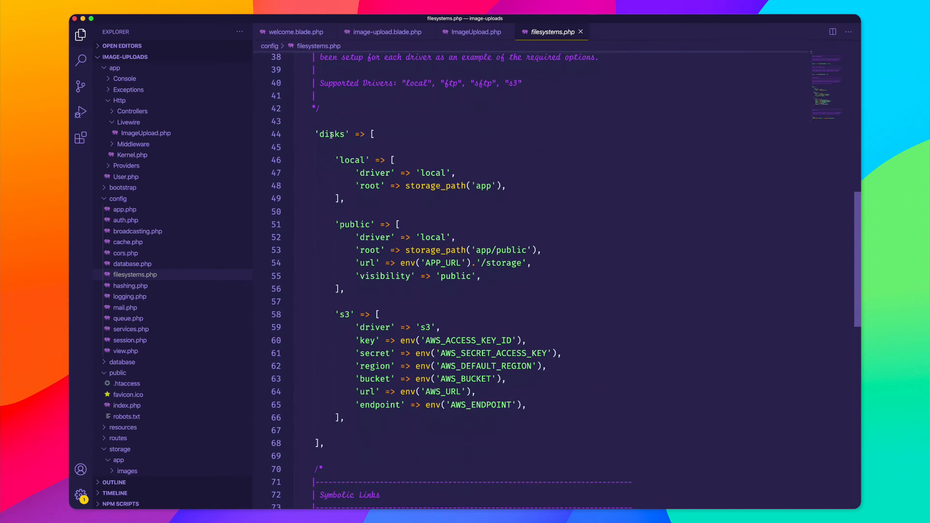
click(435, 173)
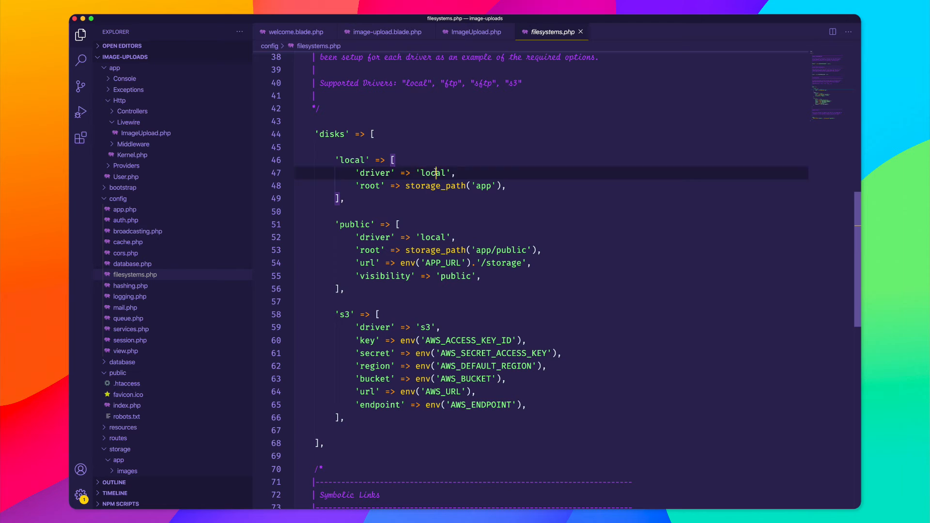
double_click(355, 223)
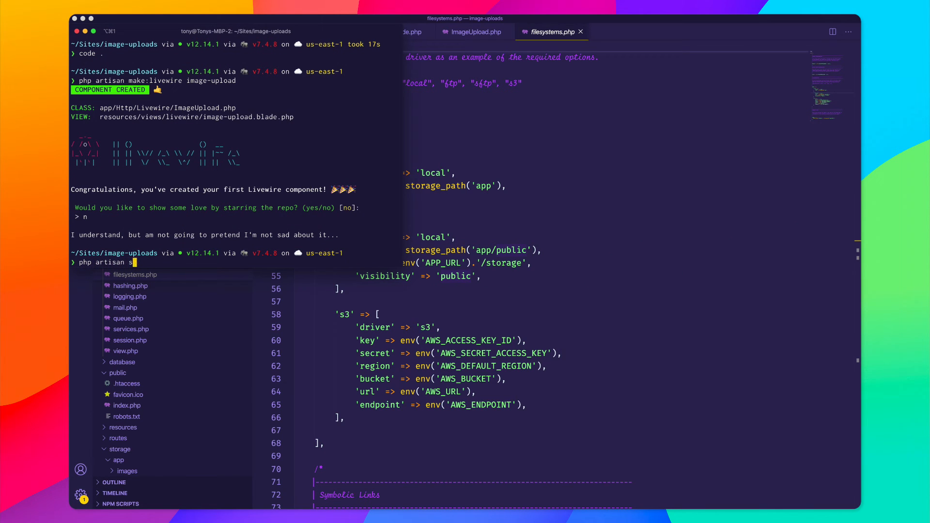
- Run php artisan storage:link to symlink storage/app/public into public
text(tora)
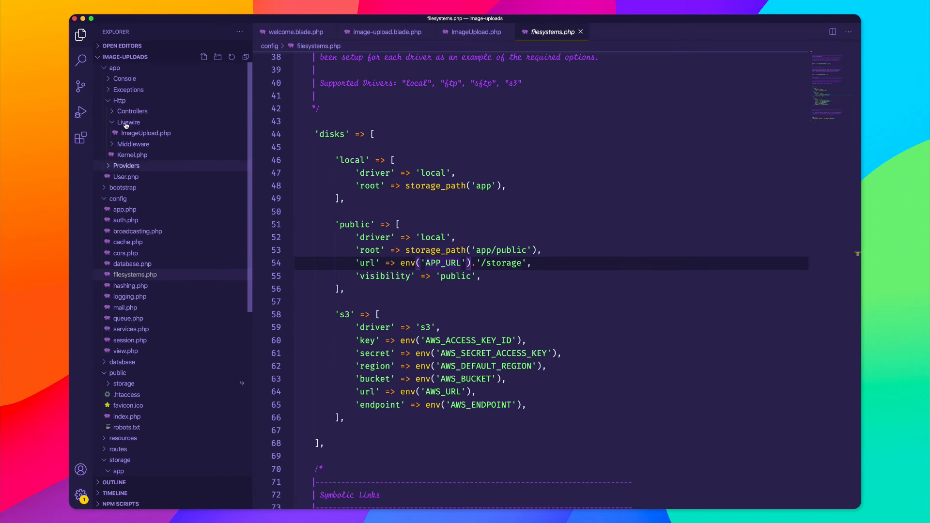
- Check the new storage link under public, then add 'public' as the store('images') disk argument
click(114, 68)
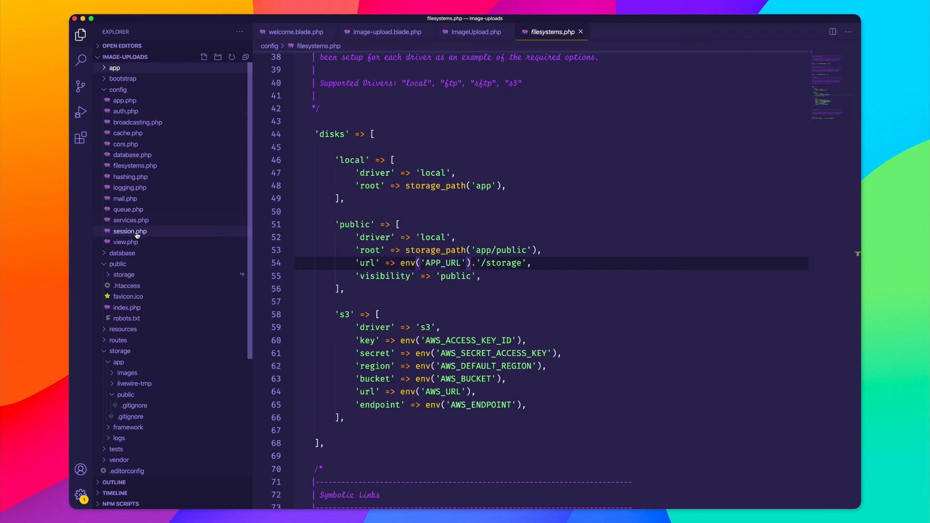
click(123, 274)
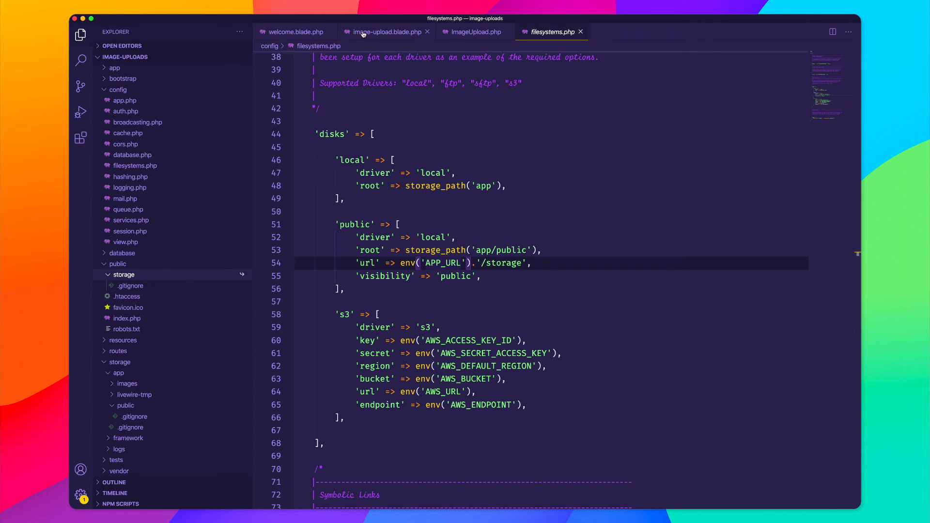
click(474, 31)
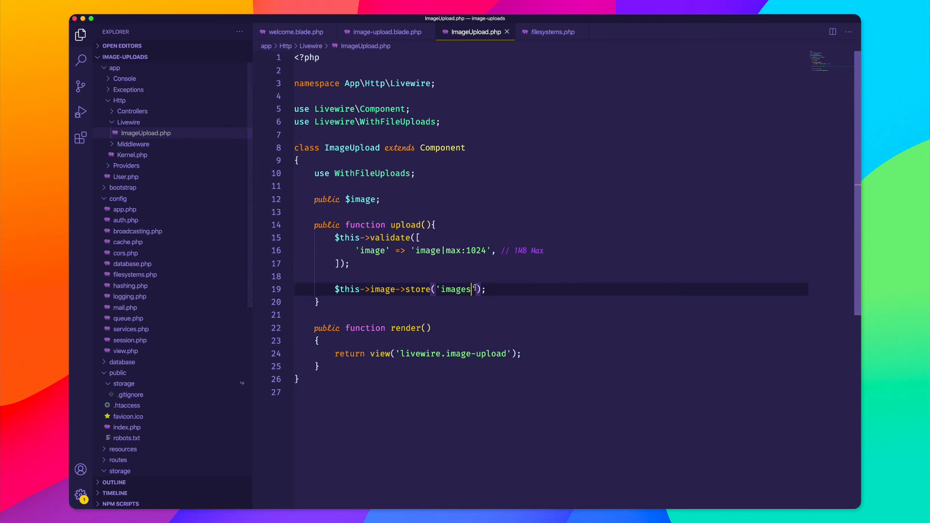
text(, ')
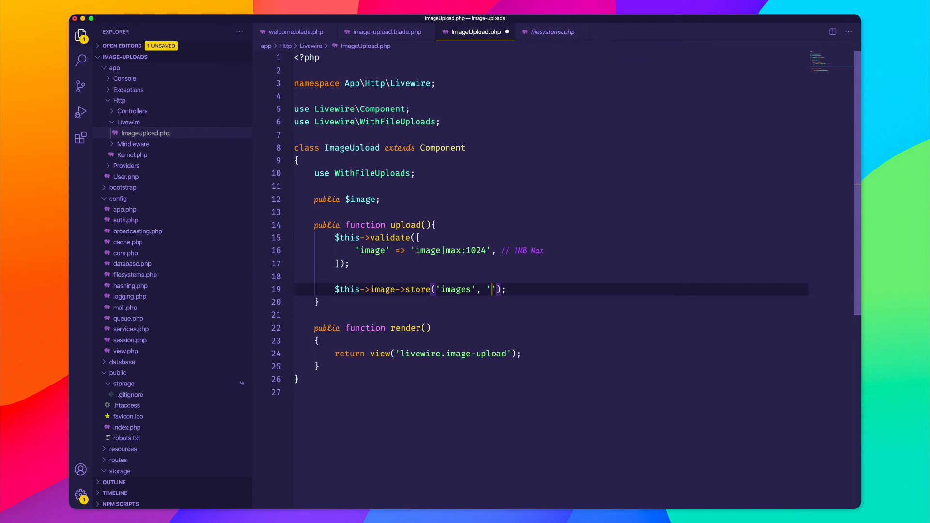
text(public)
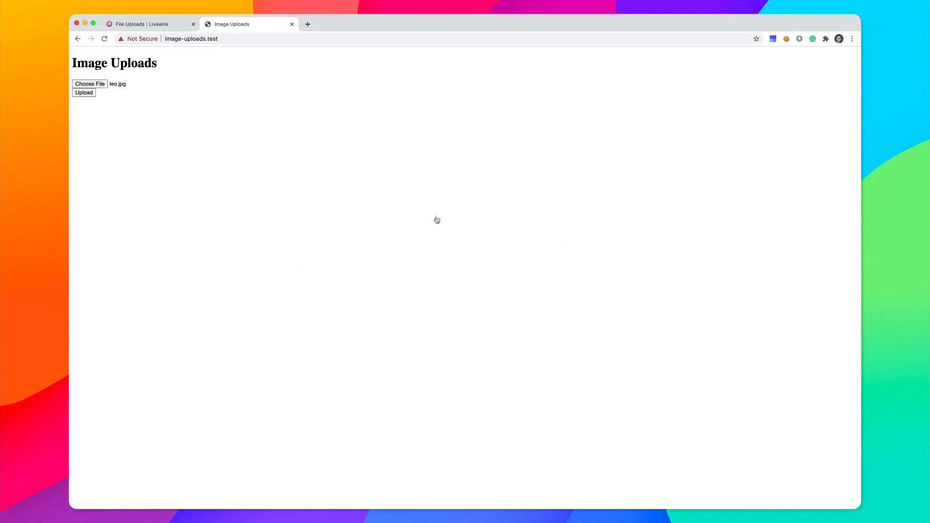
- Choose leo.jpg again from the Desktop on the Image Uploads page
click(89, 83)
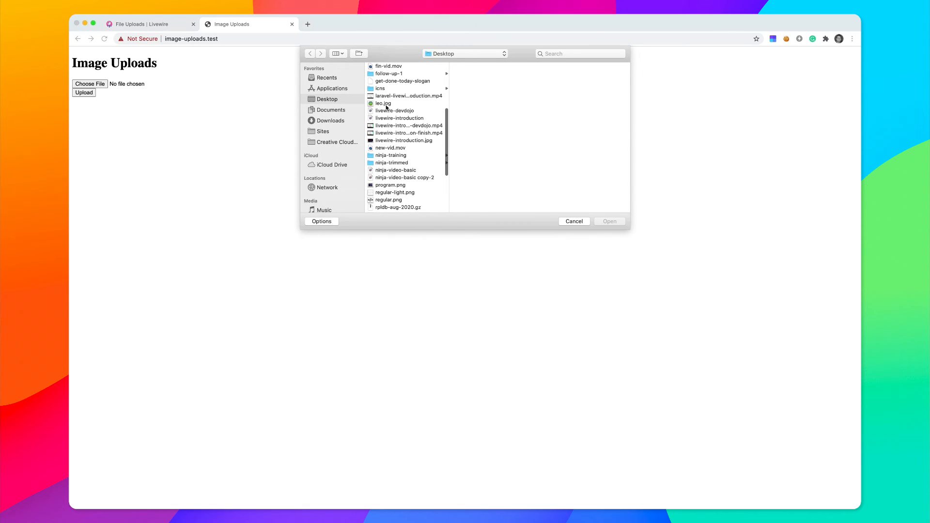
click(609, 221)
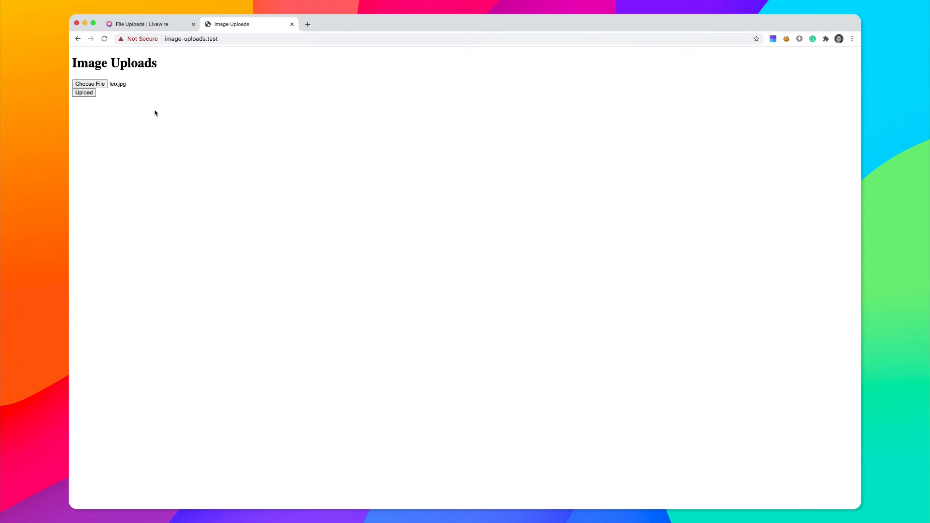
mouse_move(239, 140)
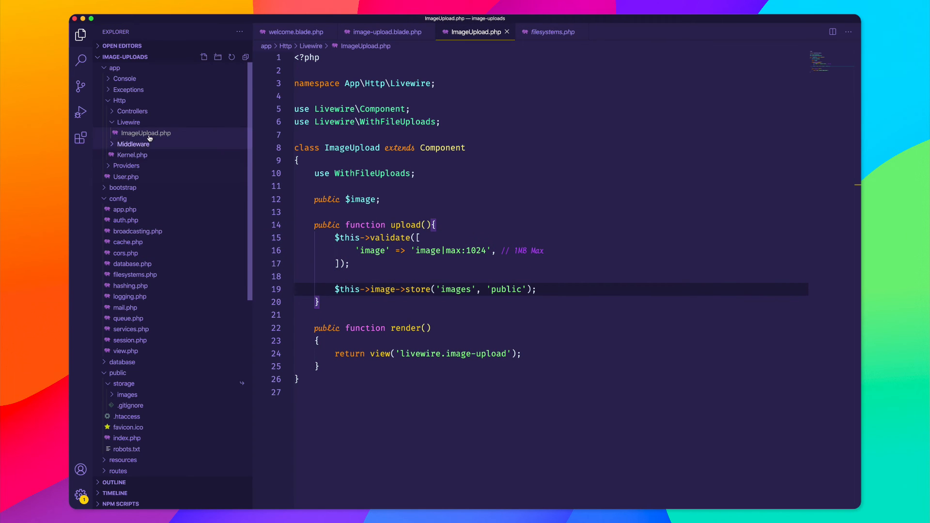
- Expand storage/app/public/images and open the newly stored turtle image, bringing up its file actions
click(115, 68)
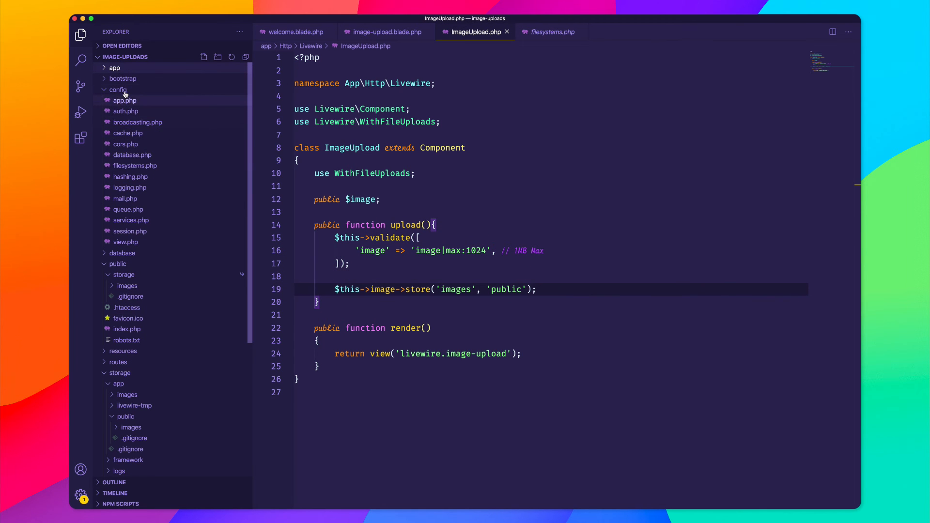
click(117, 89)
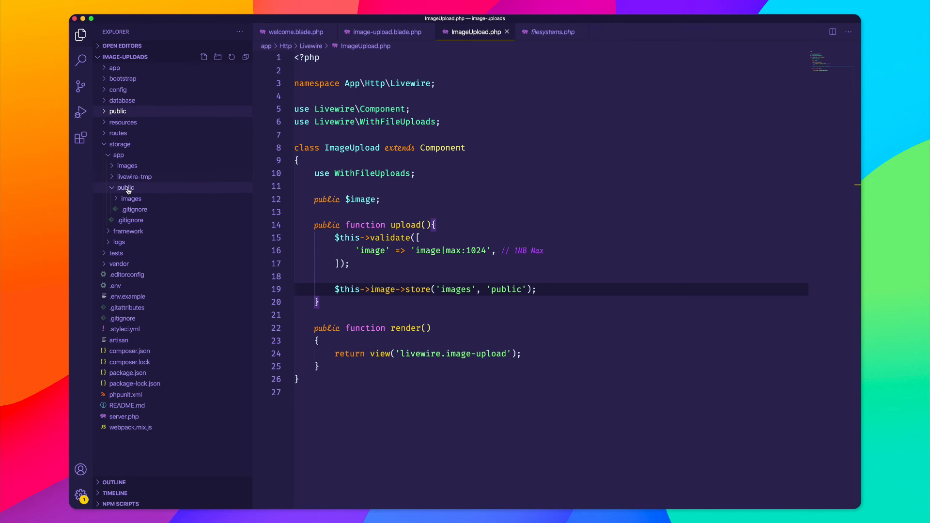
click(131, 197)
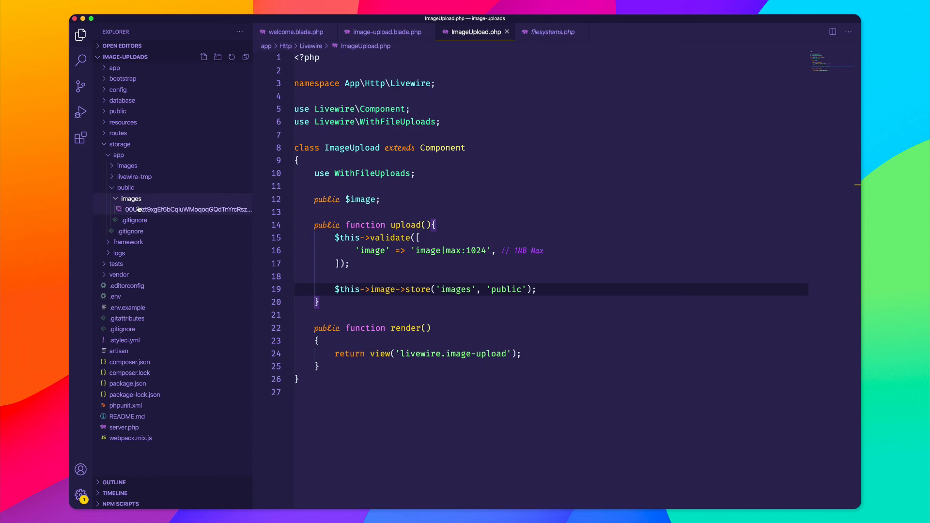
double_click(187, 209)
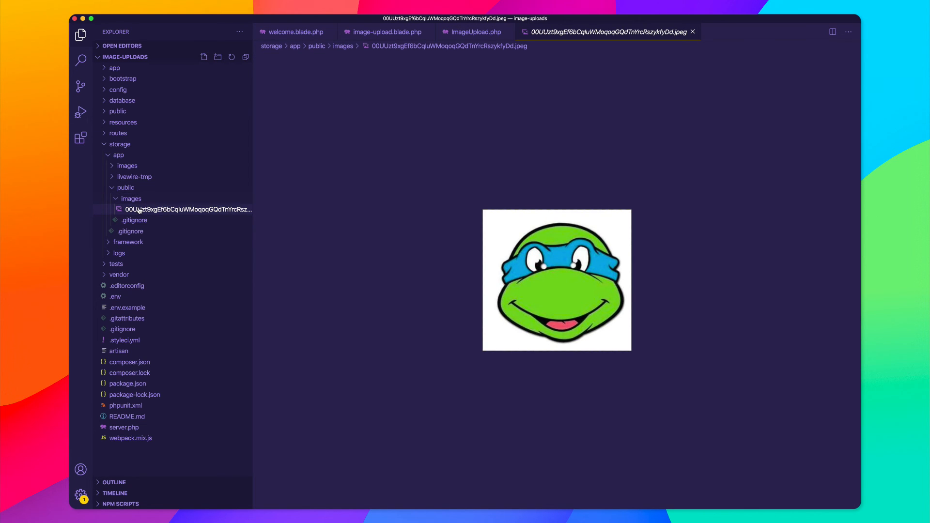
right_click(188, 210)
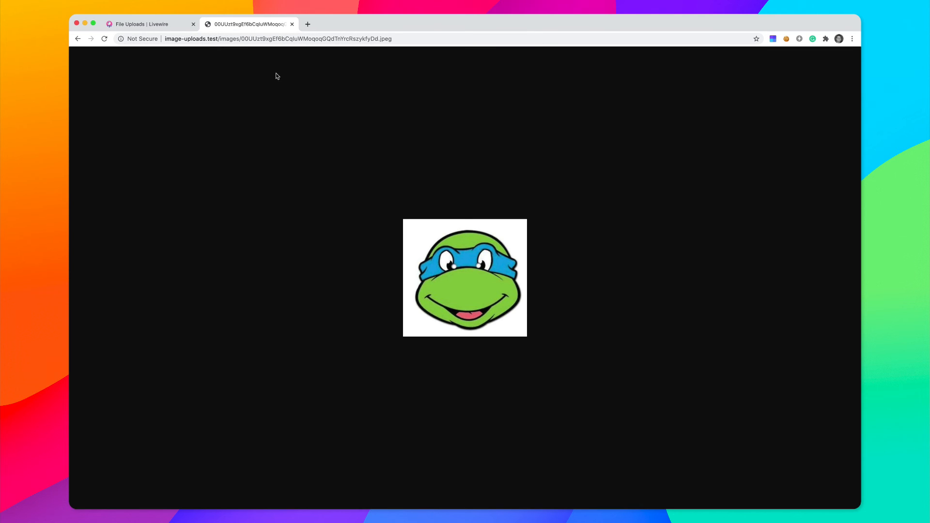
- View the stored image at its image-uploads.test/images URL and highlight the address
click(279, 39)
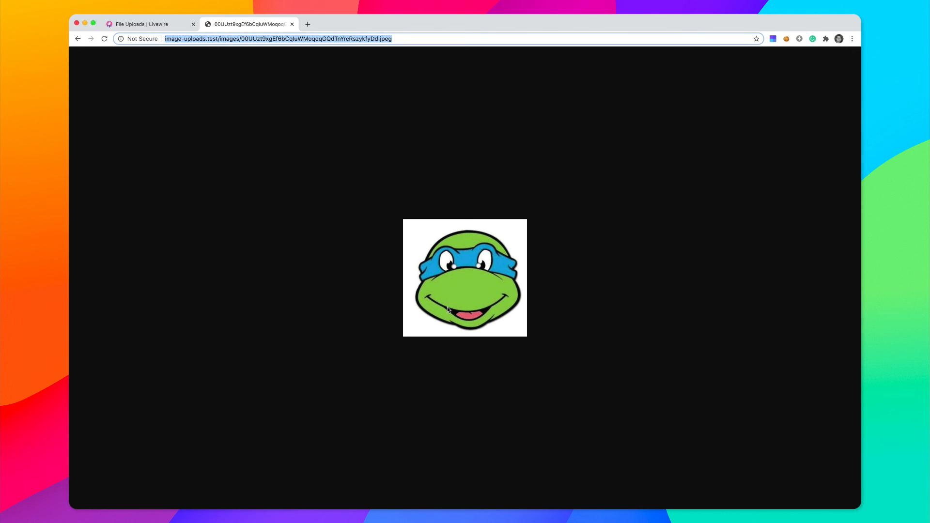
mouse_move(396, 188)
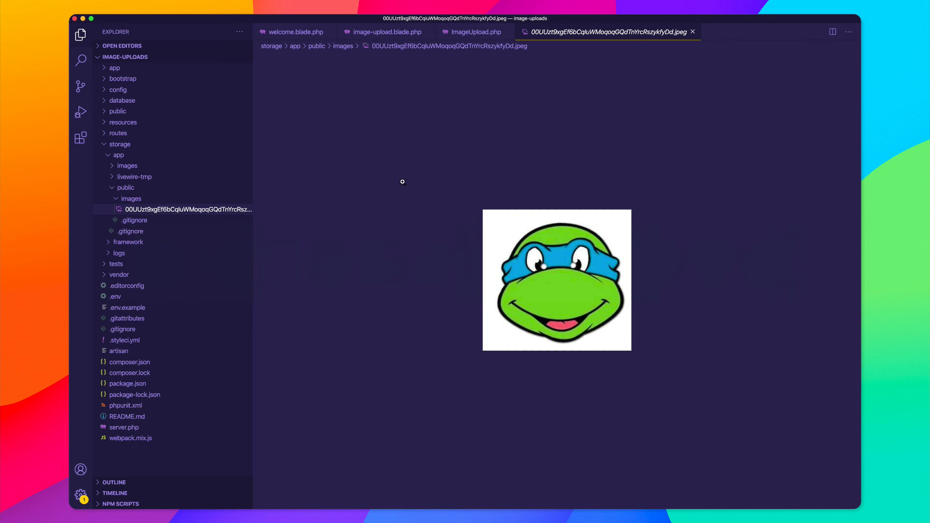
- Assign the store result to $url and add dd($url) right after storing
click(475, 31)
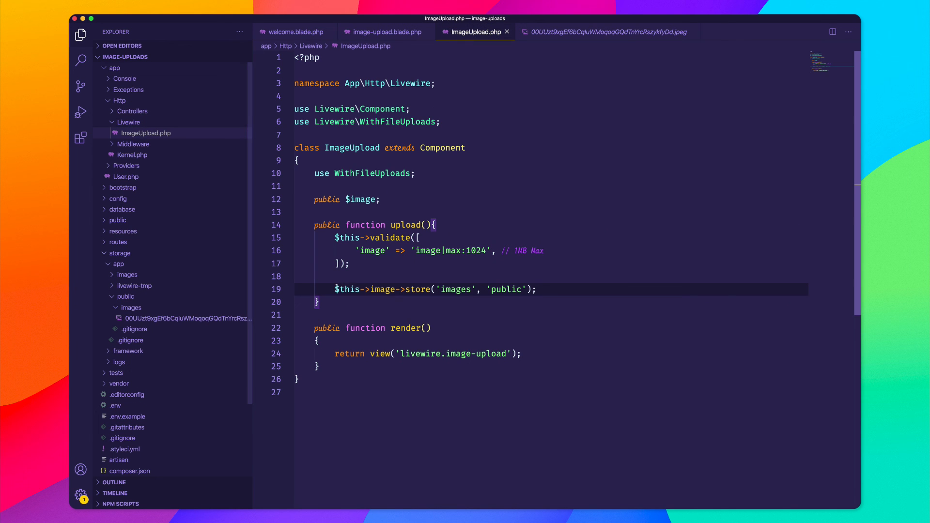
text($url =)
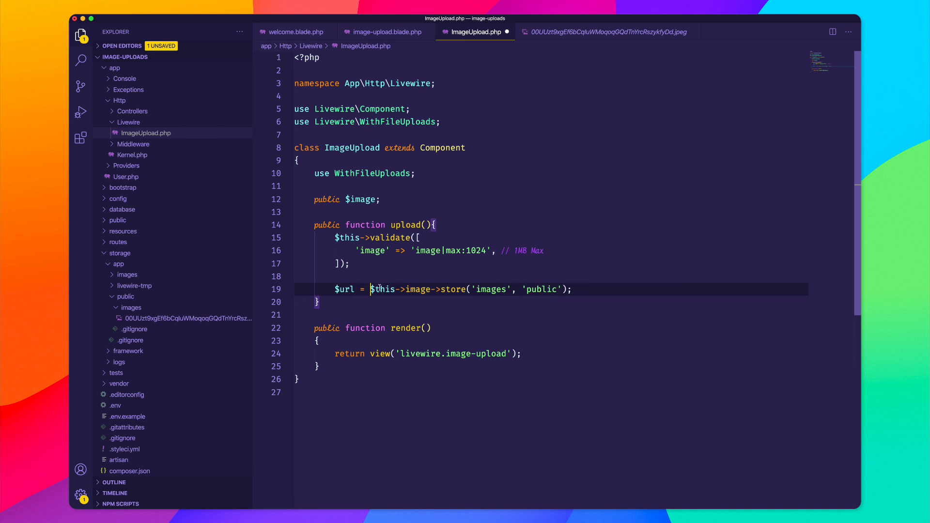
text(dd()
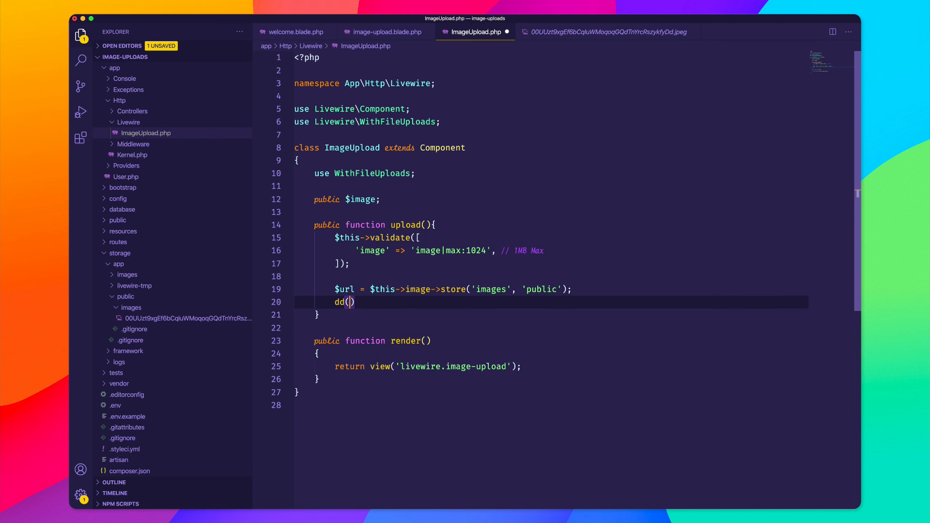
text($url)
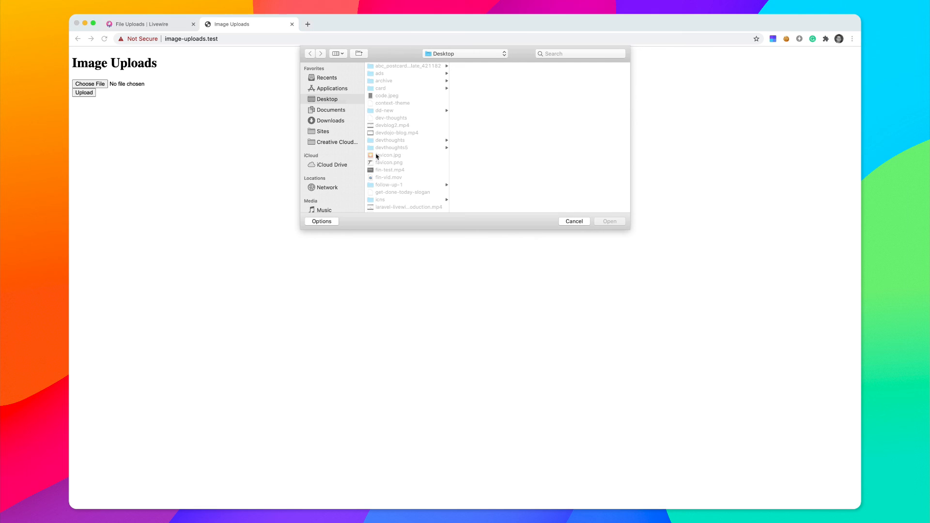
- Upload leo.jpg and select its dumped stored path to visit as an image URL under /images
click(382, 141)
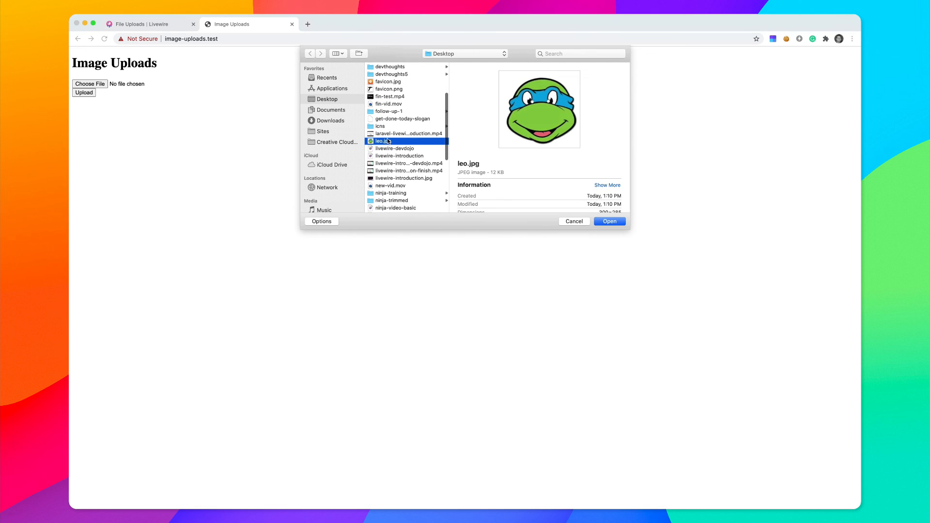
click(608, 221)
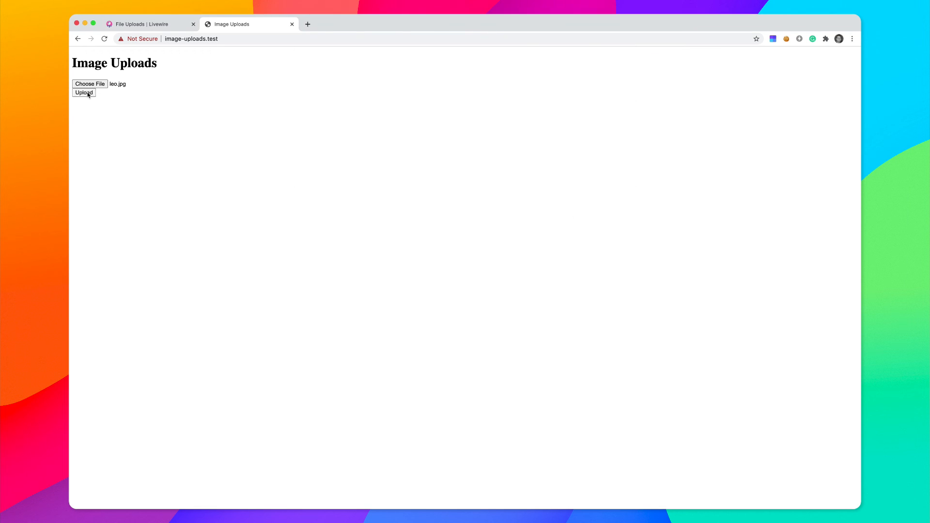
click(84, 93)
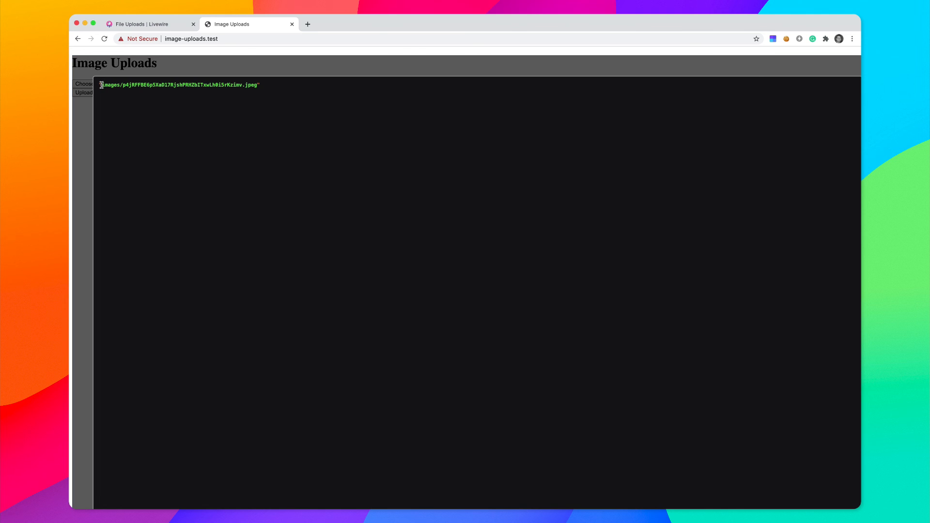
double_click(178, 85)
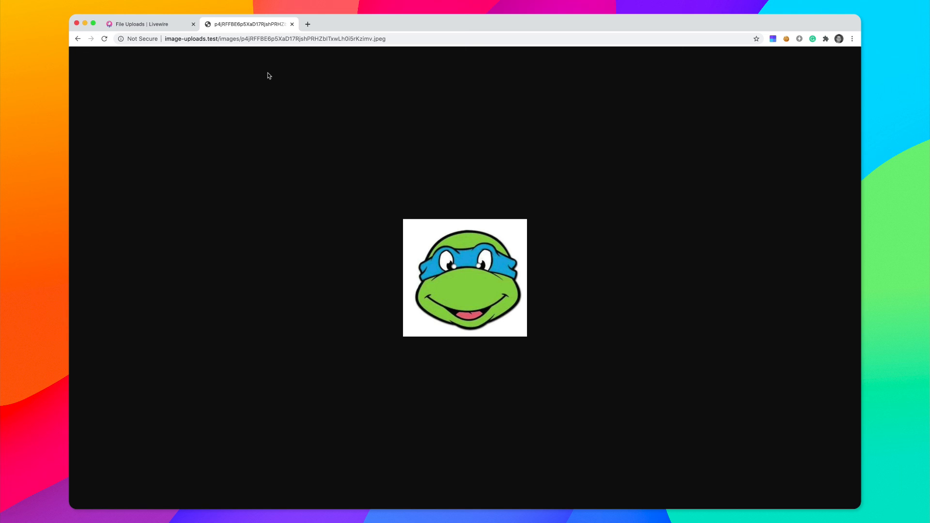
- Return to the Livewire File Uploads documentation and review it from the top
click(150, 23)
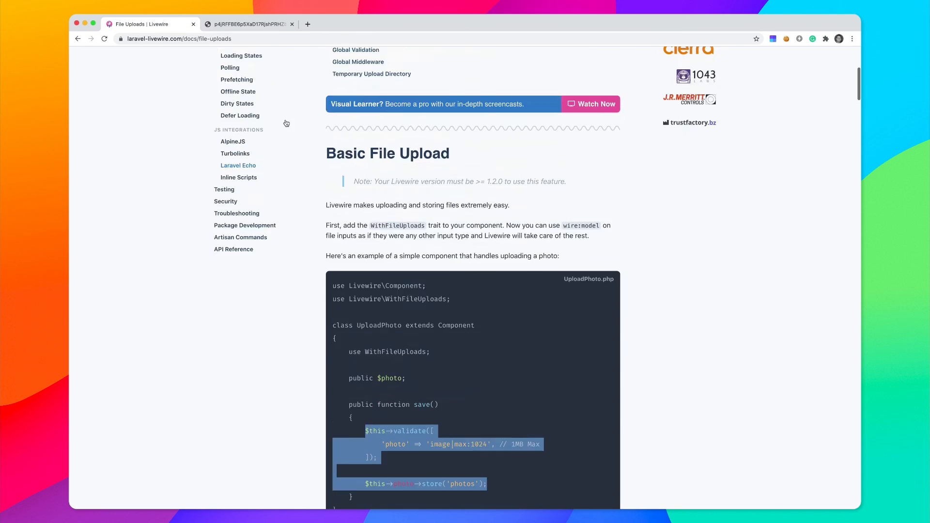
scroll(up, 3)
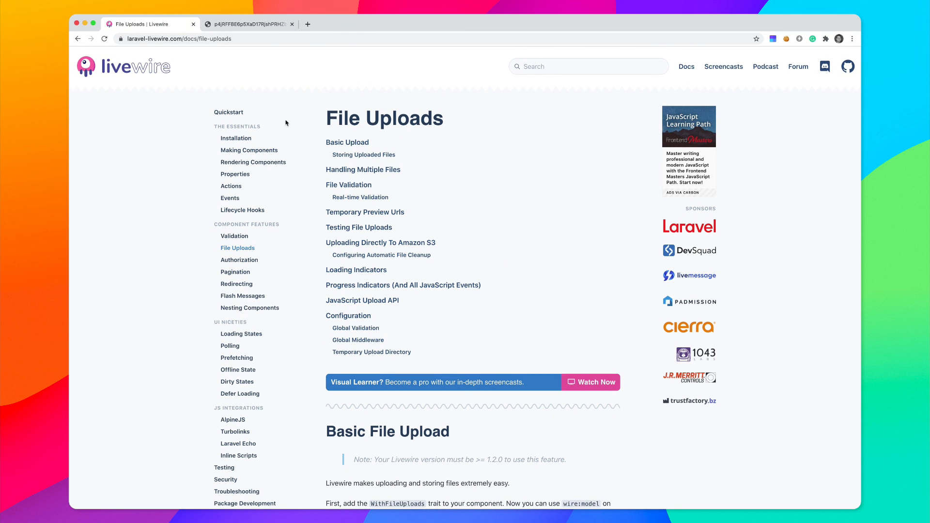